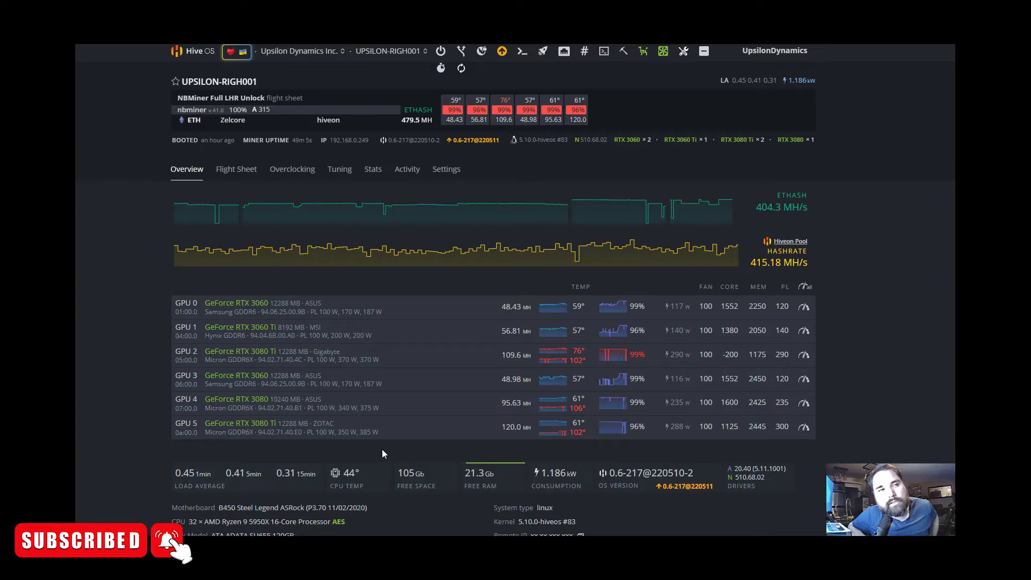
{"action": "mouse_move", "coordinate": [384, 452]}
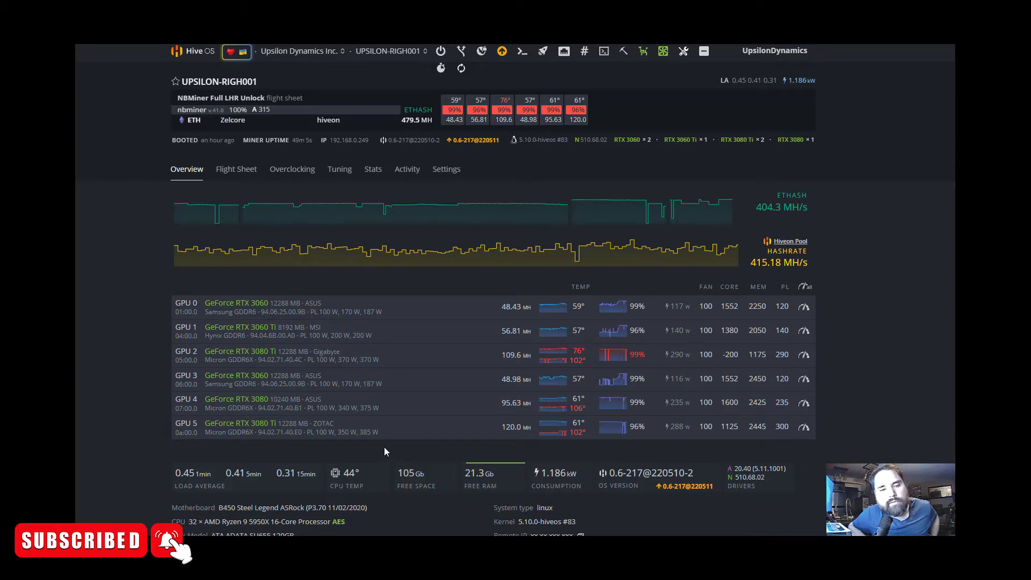
{"action": "mouse_move", "coordinate": [393, 445]}
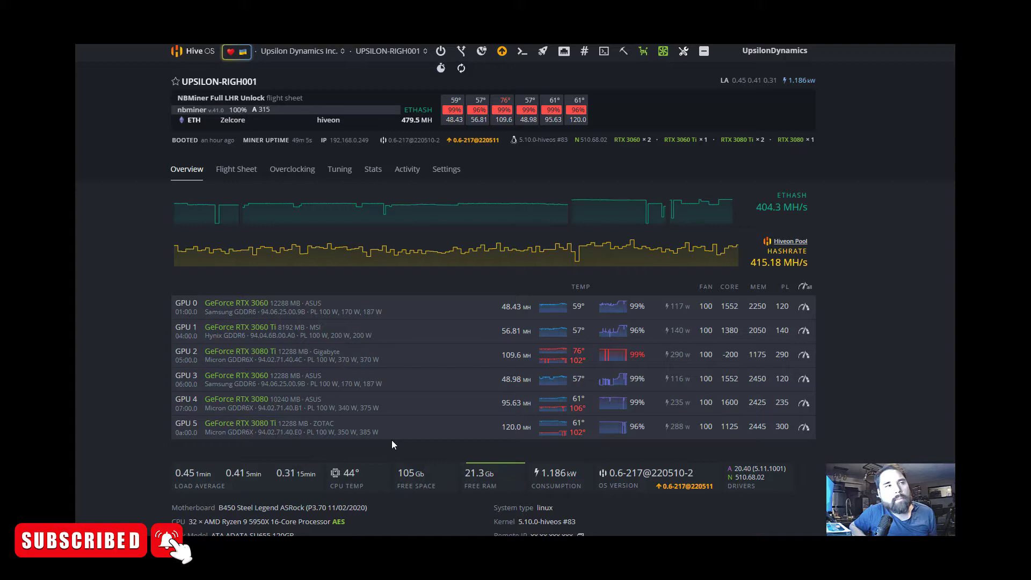
{"action": "mouse_move", "coordinate": [306, 393]}
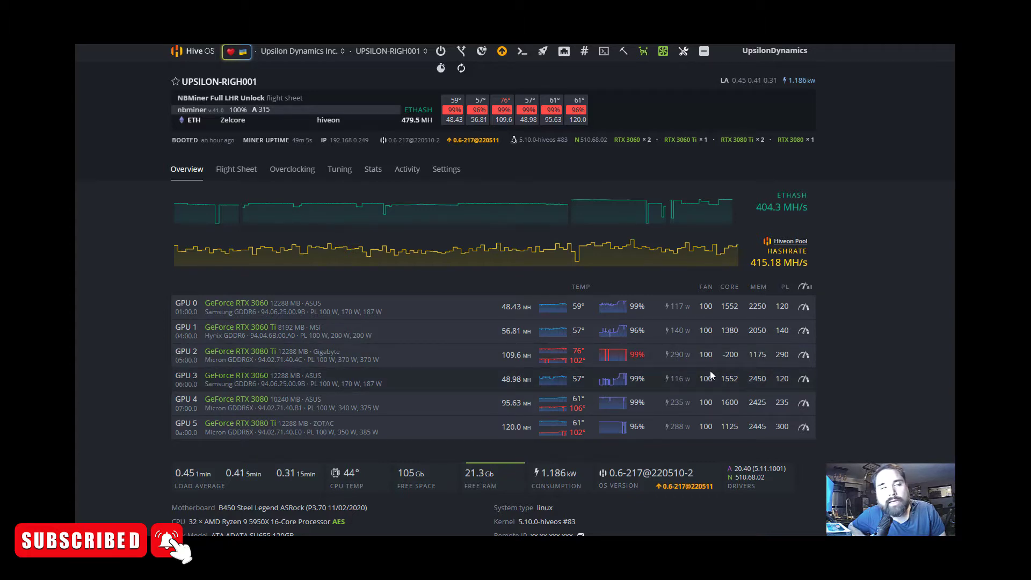
{"action": "mouse_move", "coordinate": [736, 366]}
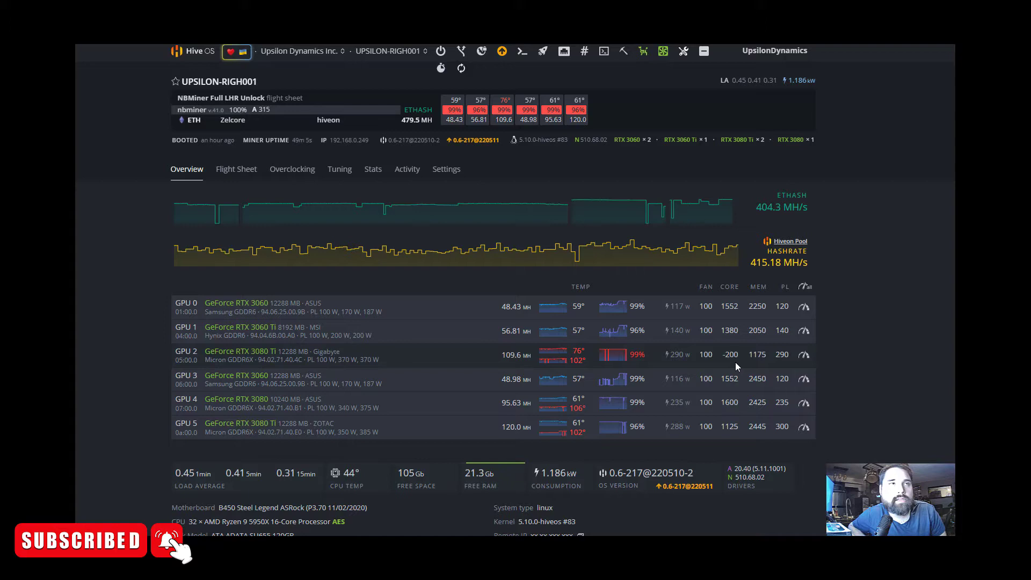
{"action": "mouse_move", "coordinate": [787, 367]}
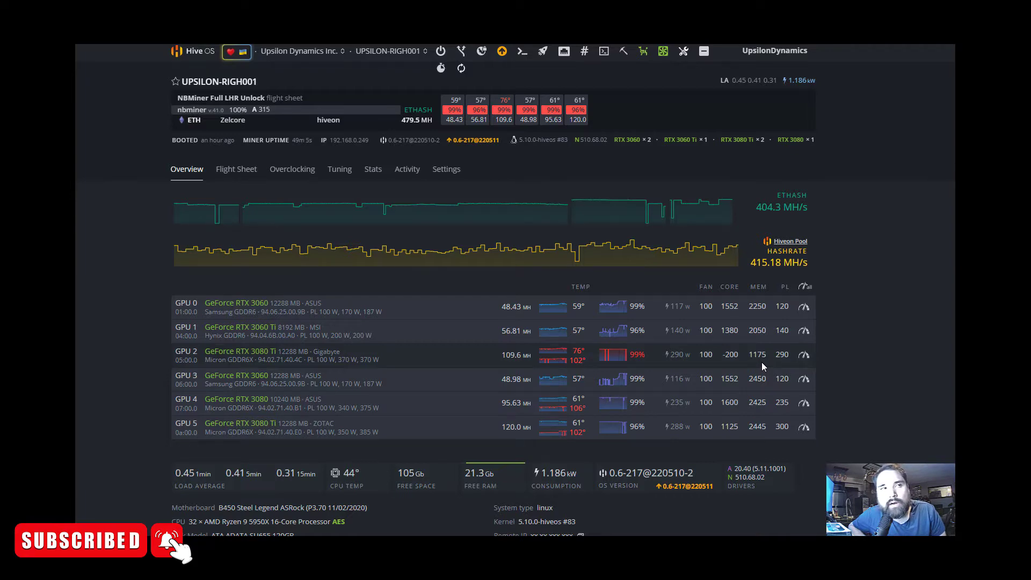
{"action": "mouse_move", "coordinate": [514, 365]}
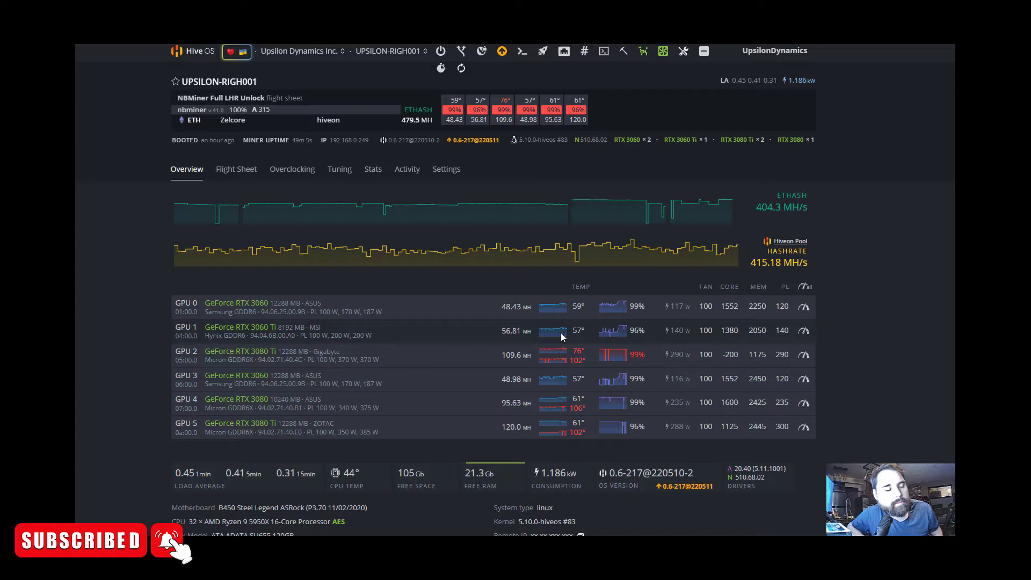
{"action": "mouse_move", "coordinate": [562, 336]}
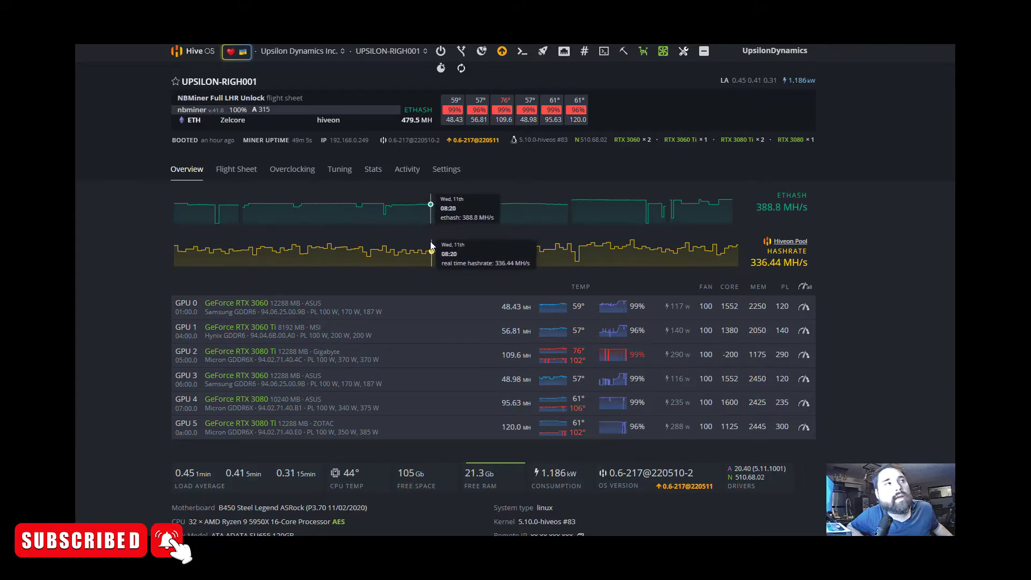
{"action": "mouse_move", "coordinate": [428, 230]}
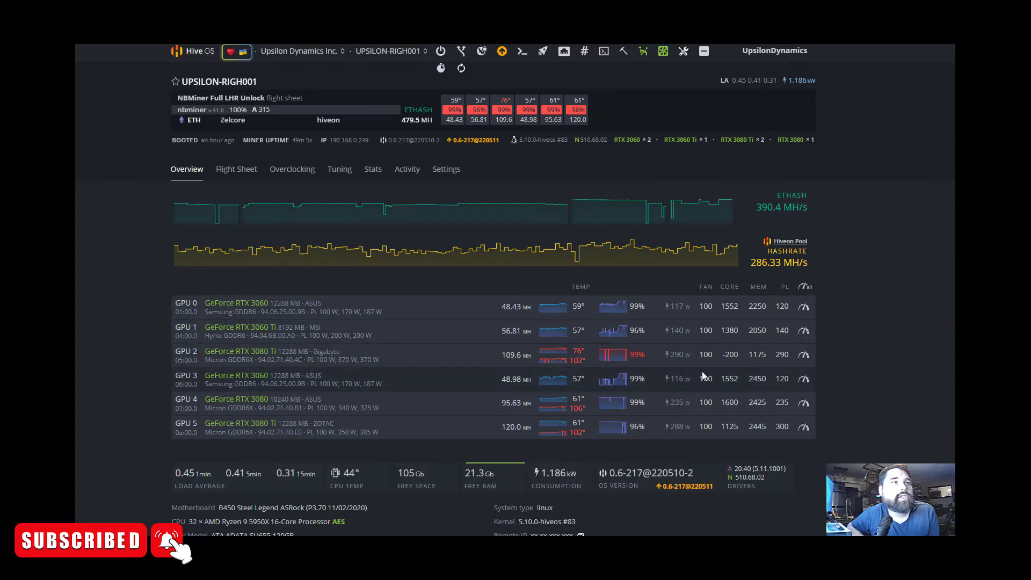
{"action": "mouse_move", "coordinate": [663, 364]}
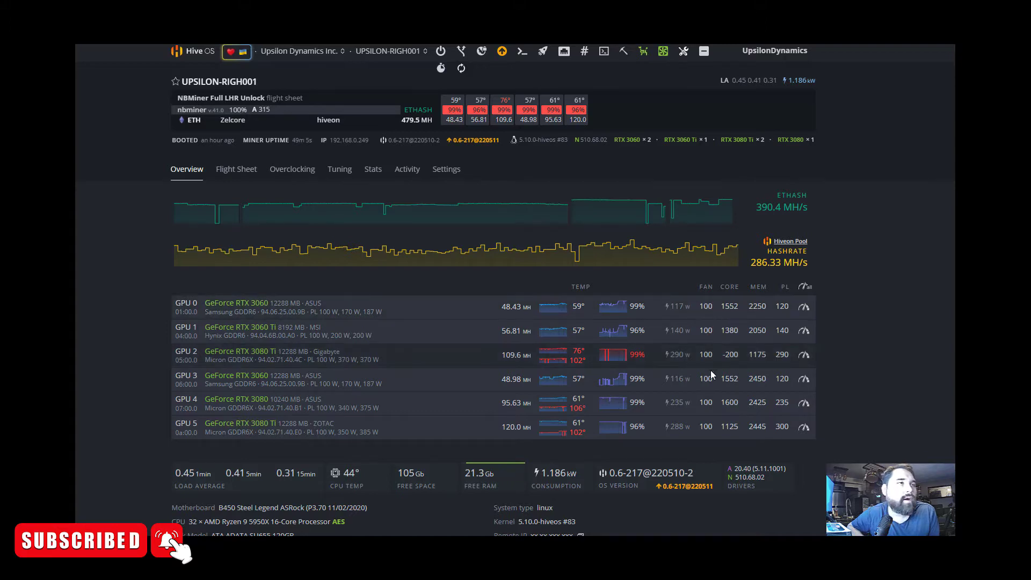
{"action": "mouse_move", "coordinate": [709, 389]}
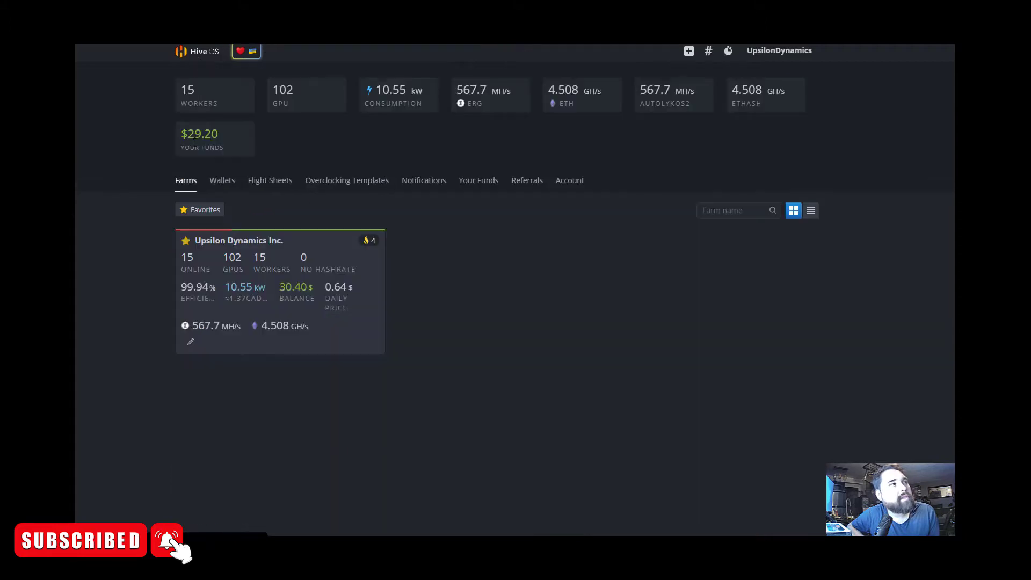
- Open the Upsilon Dynamics Inc. farm and view worker UPSILON-RIG007's six RTX 3090 GPUs
{"action": "left_click", "coordinate": [238, 239]}
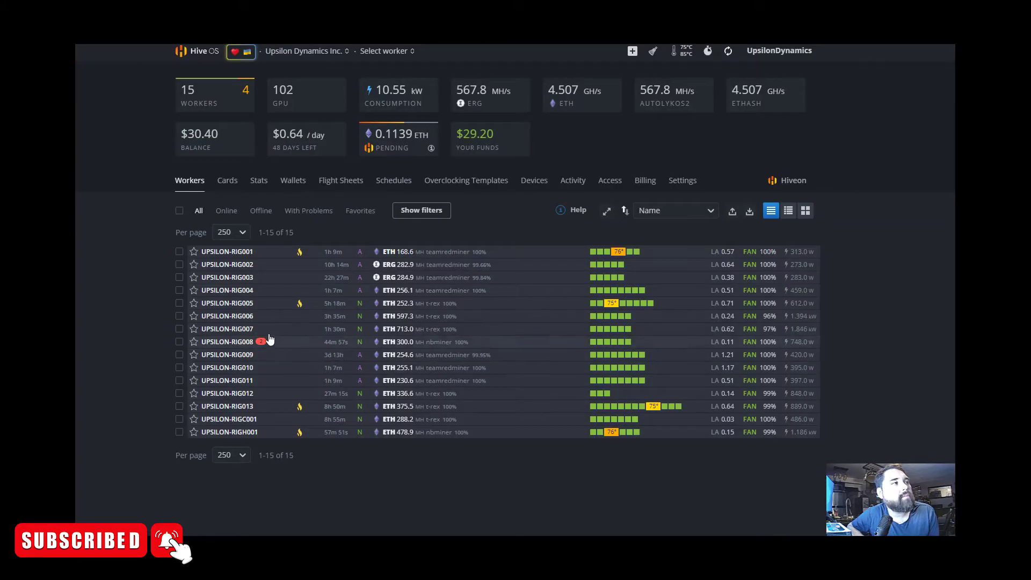
{"action": "mouse_move", "coordinate": [226, 328]}
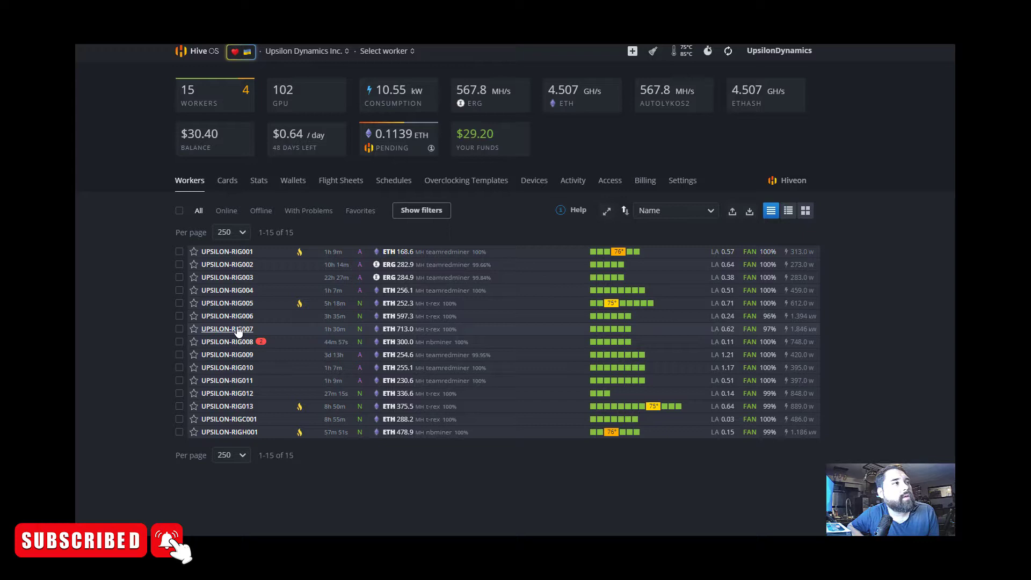
{"action": "left_click", "coordinate": [227, 329]}
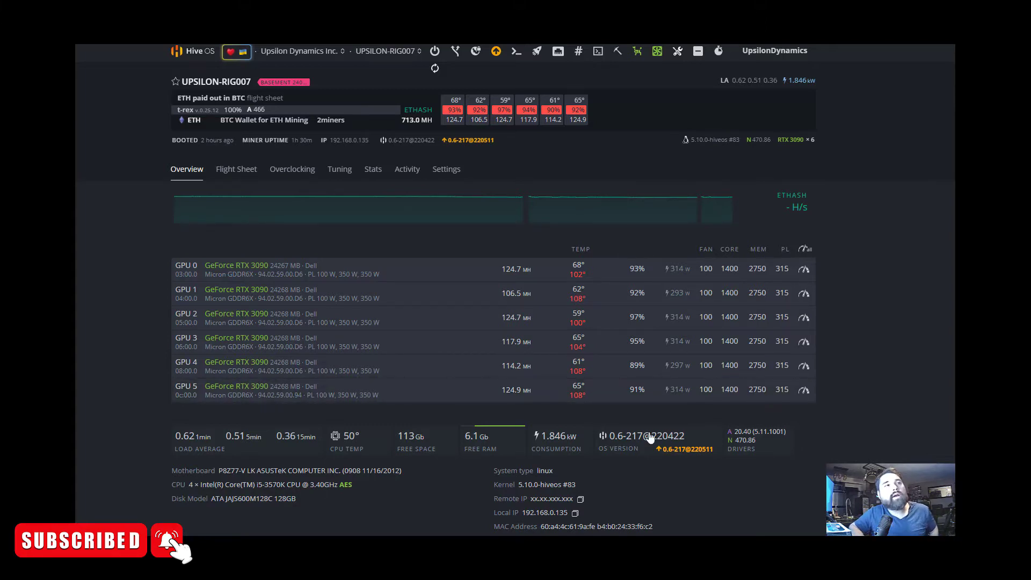
{"action": "mouse_move", "coordinate": [613, 408]}
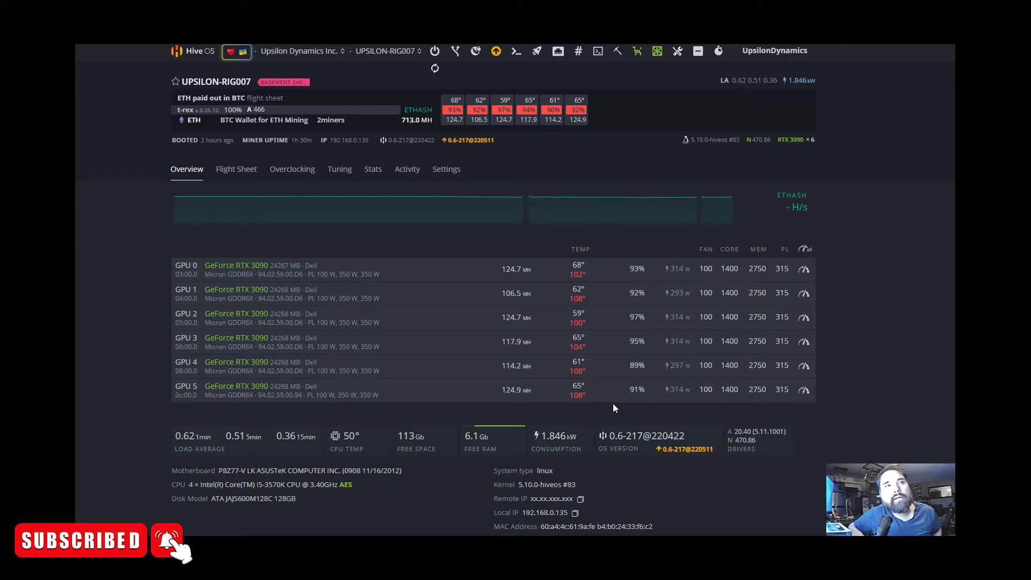
{"action": "mouse_move", "coordinate": [567, 346]}
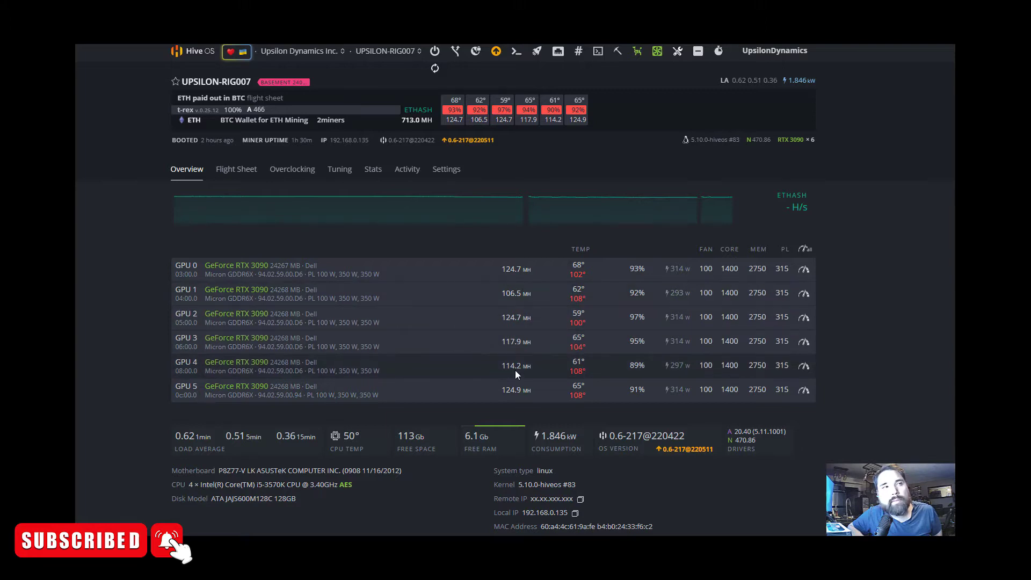
{"action": "mouse_move", "coordinate": [587, 424]}
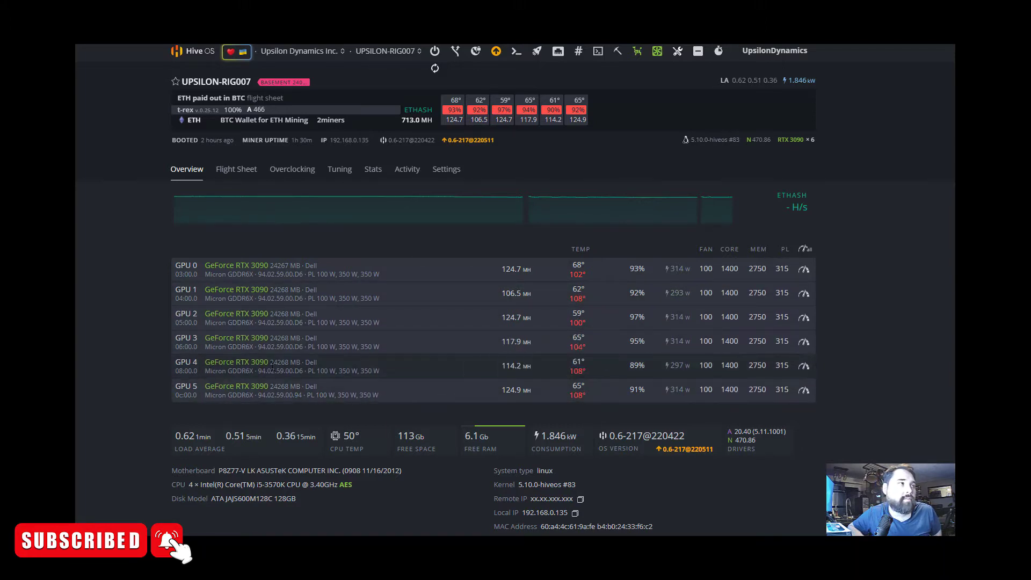
{"action": "mouse_move", "coordinate": [443, 355]}
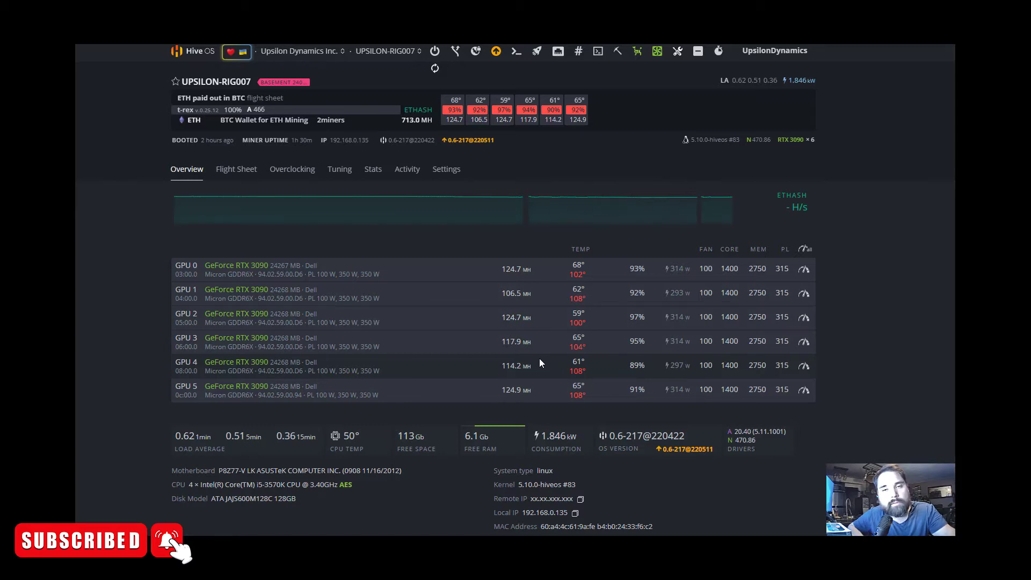
{"action": "mouse_move", "coordinate": [469, 325]}
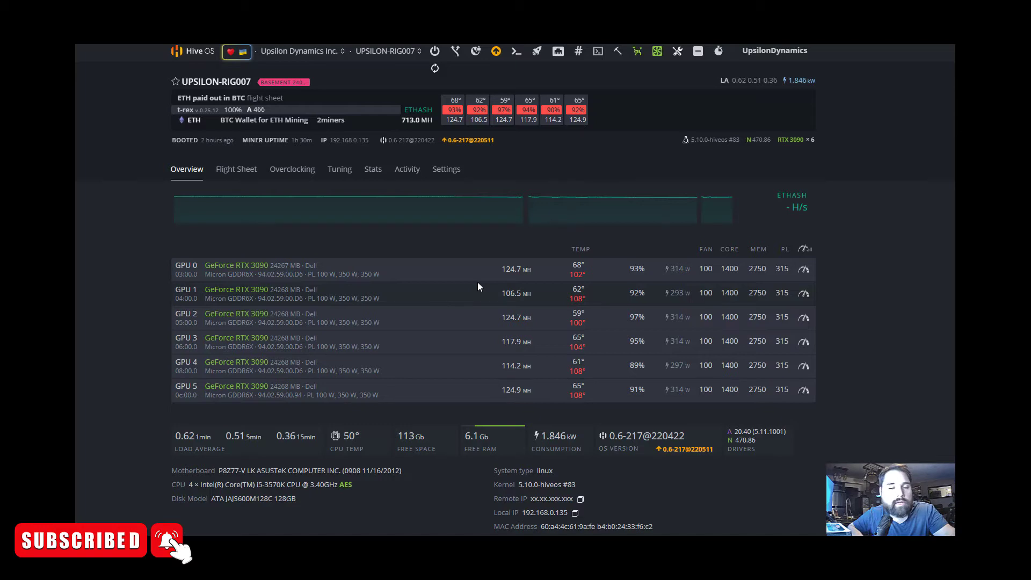
{"action": "mouse_move", "coordinate": [514, 289]}
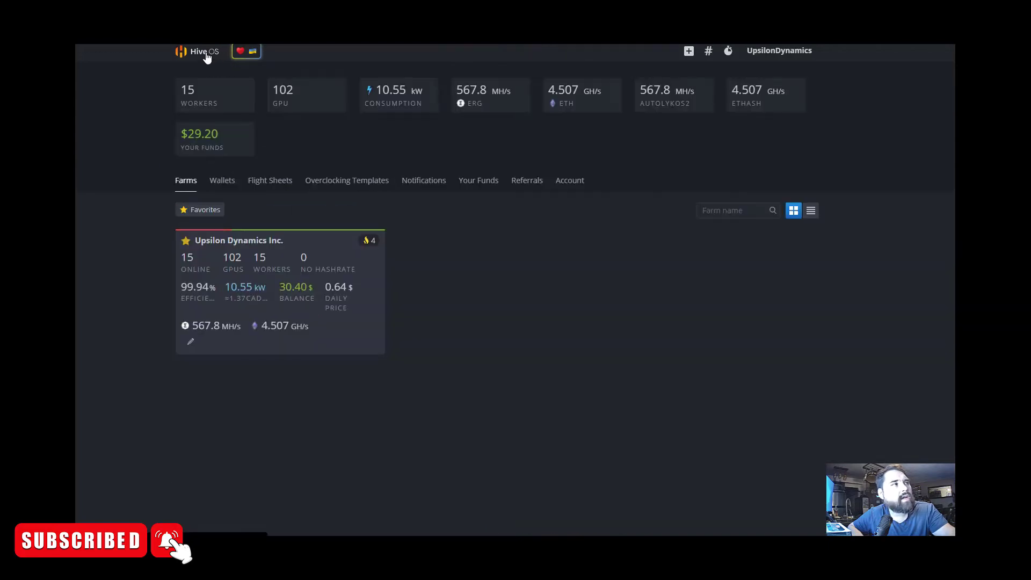
{"action": "left_click", "coordinate": [239, 239]}
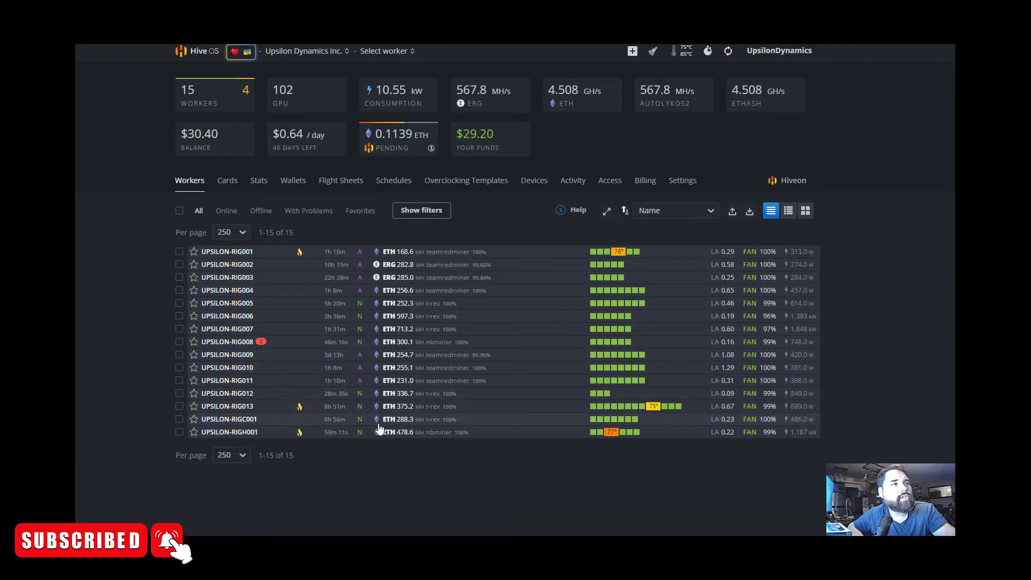
{"action": "left_click", "coordinate": [230, 432]}
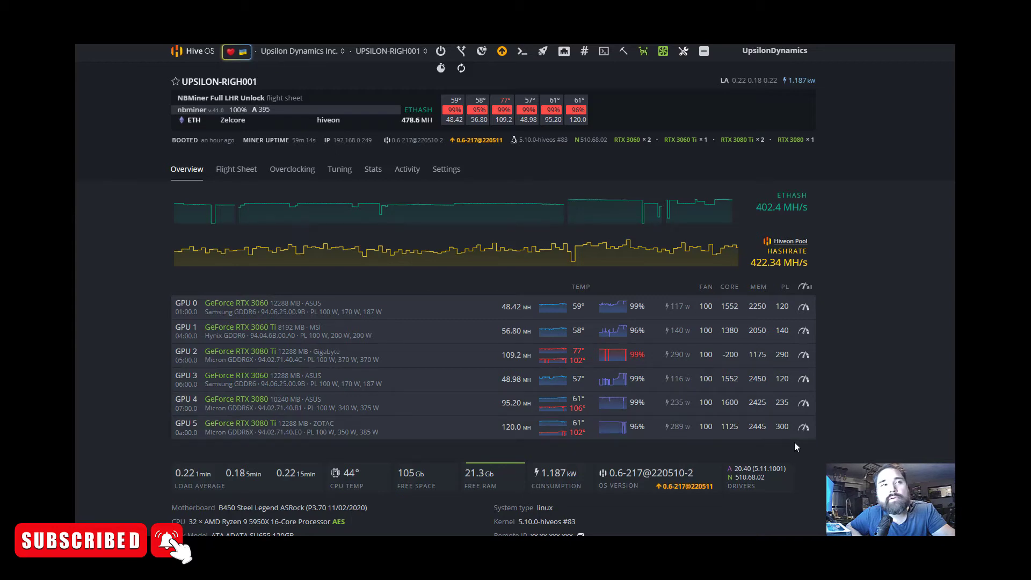
{"action": "mouse_move", "coordinate": [511, 443]}
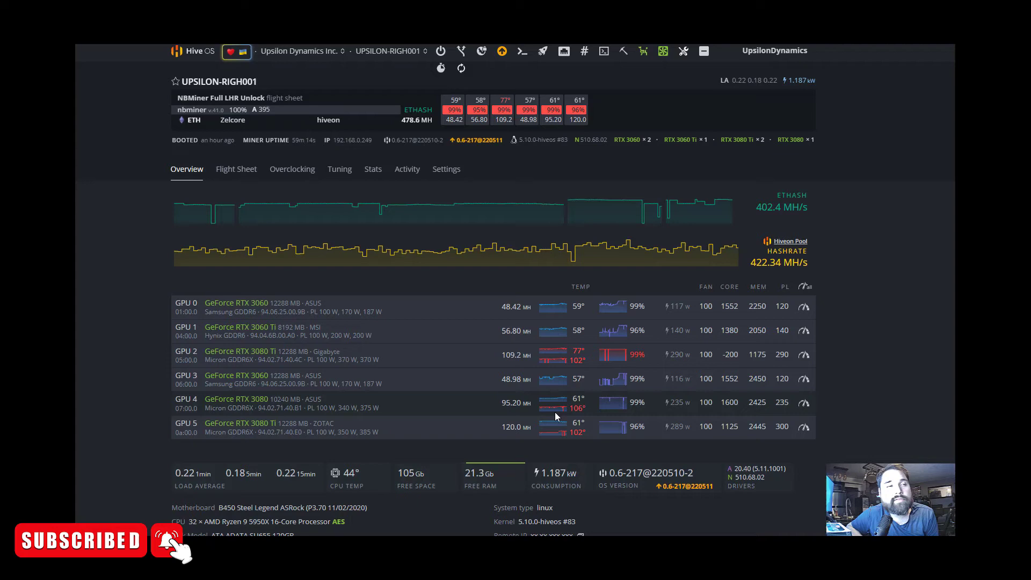
{"action": "mouse_move", "coordinate": [556, 405]}
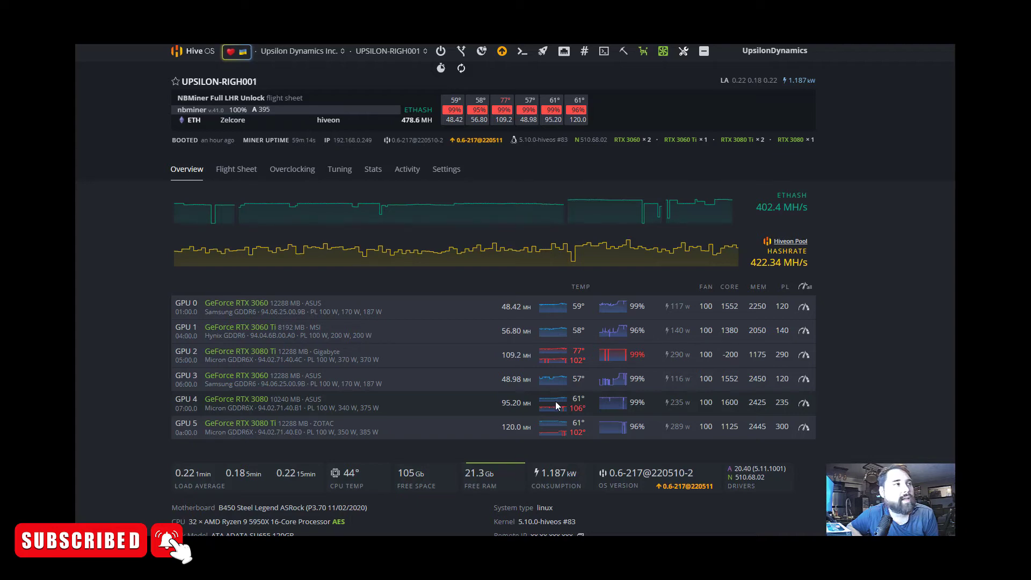
{"action": "mouse_move", "coordinate": [579, 434]}
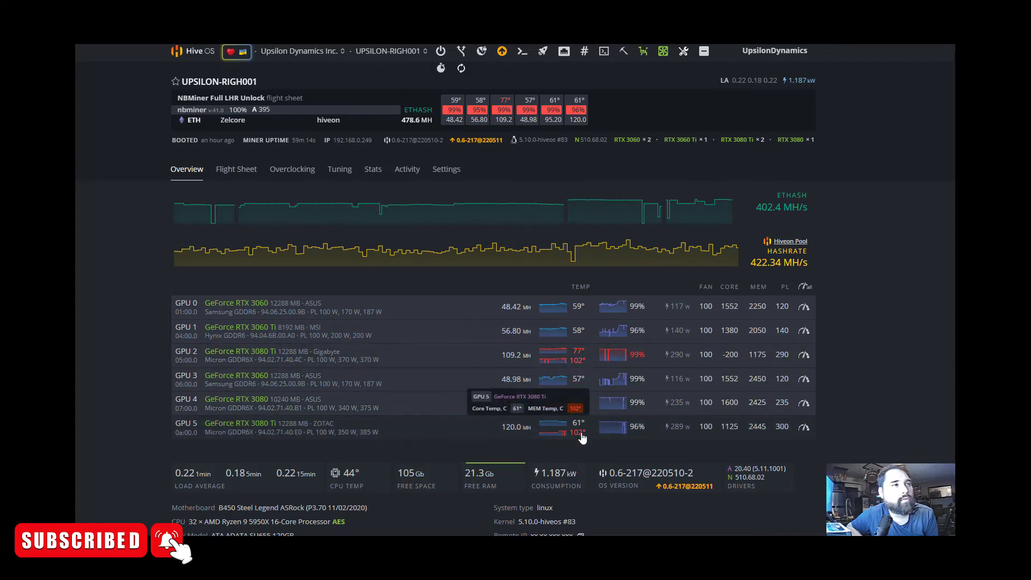
{"action": "mouse_move", "coordinate": [577, 444]}
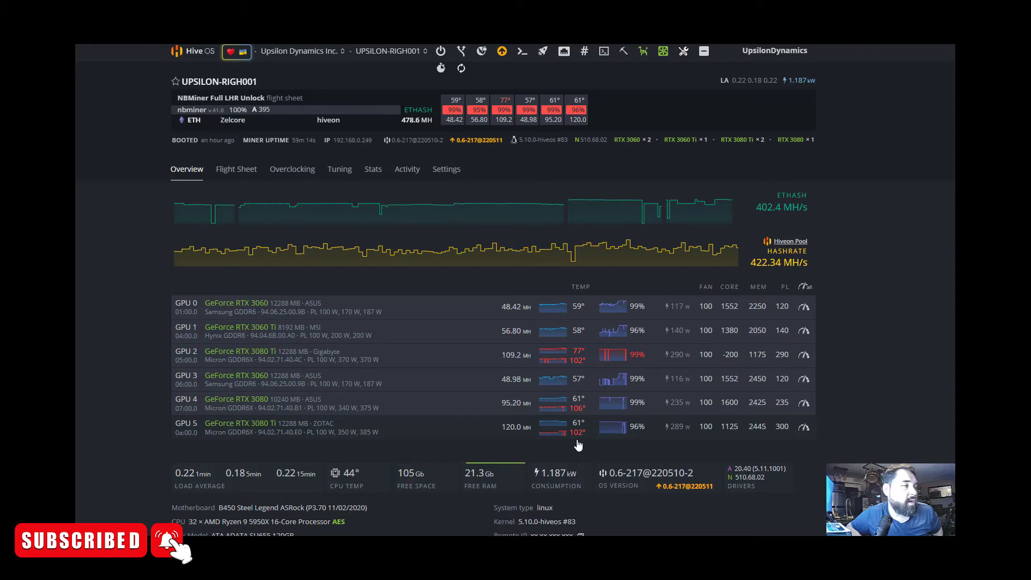
{"action": "mouse_move", "coordinate": [578, 439]}
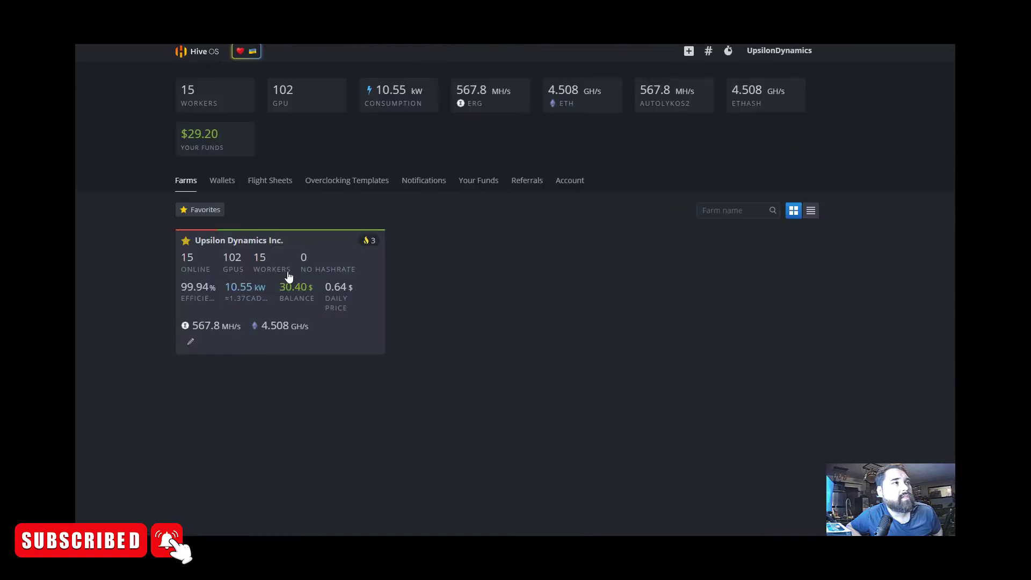
- Open the Upsilon Dynamics Inc. farm and view UPSILON-RIG005's eight GTX 1660 GPUs at 252.3 MH
{"action": "left_click", "coordinate": [239, 239]}
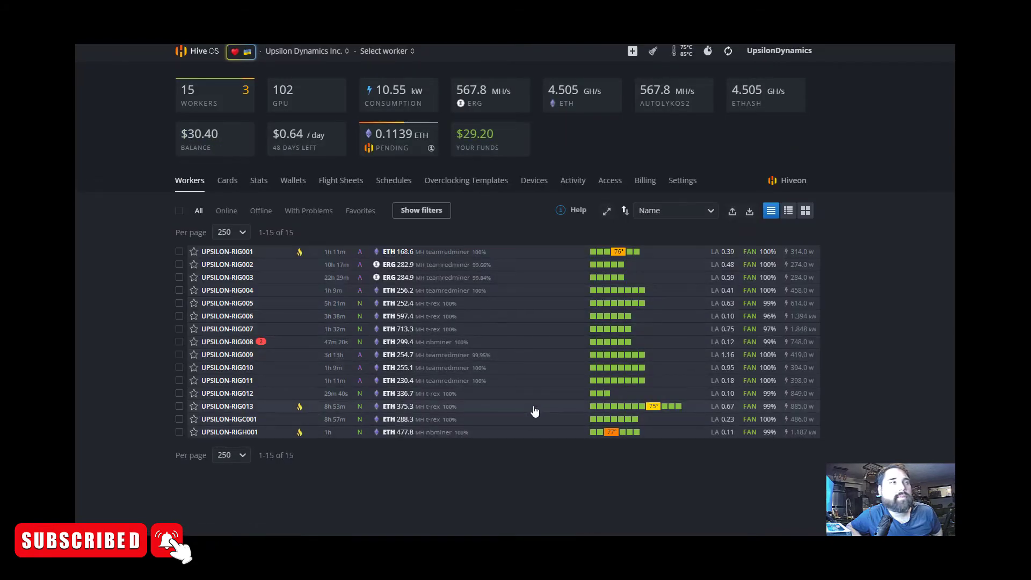
{"action": "mouse_move", "coordinate": [493, 391]}
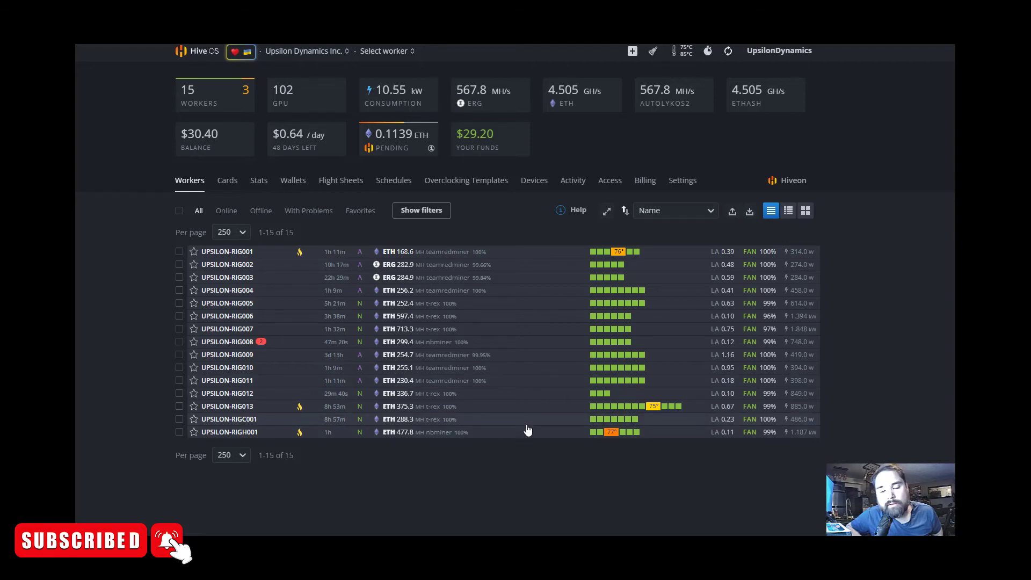
{"action": "mouse_move", "coordinate": [227, 328]}
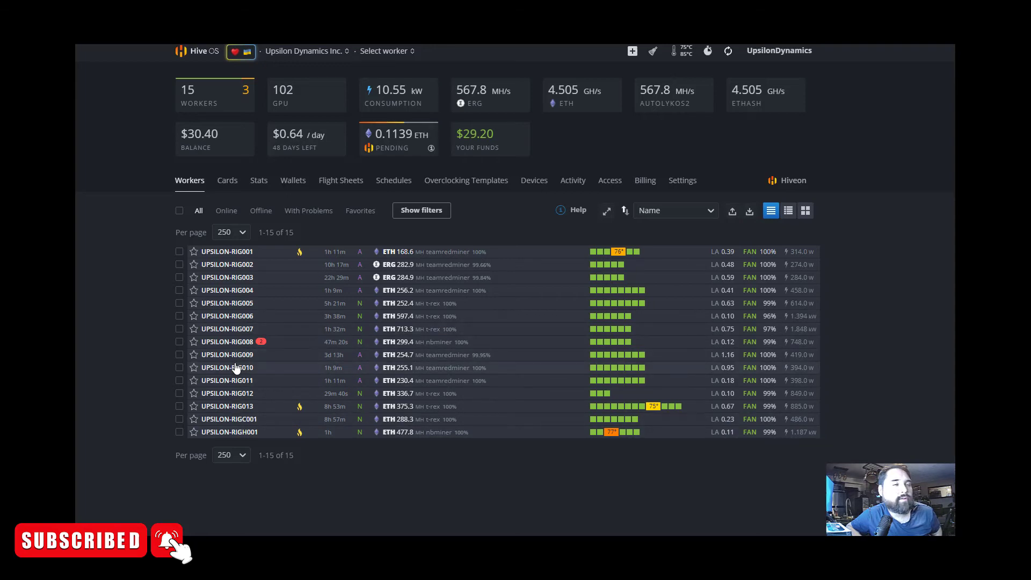
{"action": "mouse_move", "coordinate": [275, 406]}
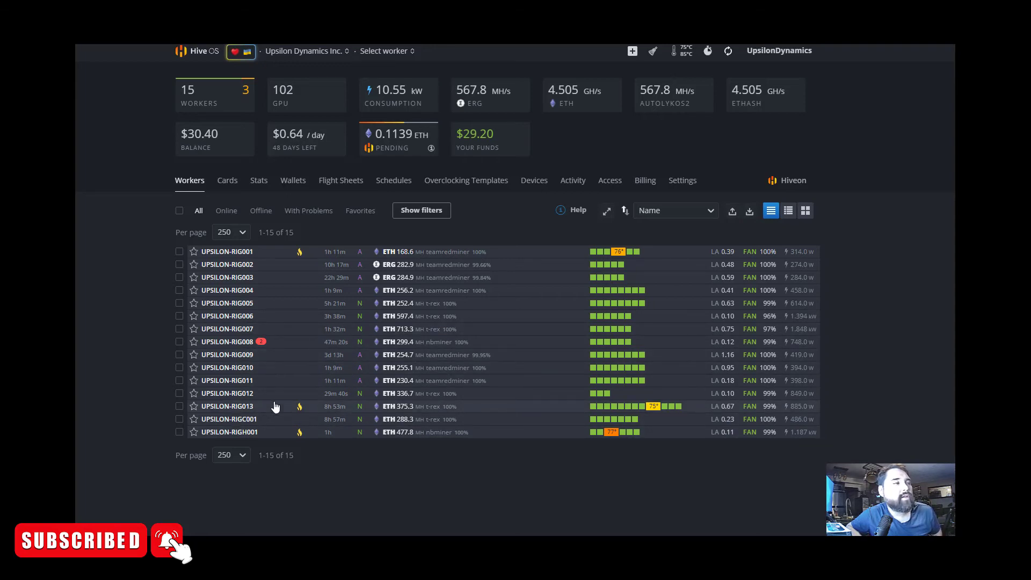
{"action": "left_click", "coordinate": [227, 303]}
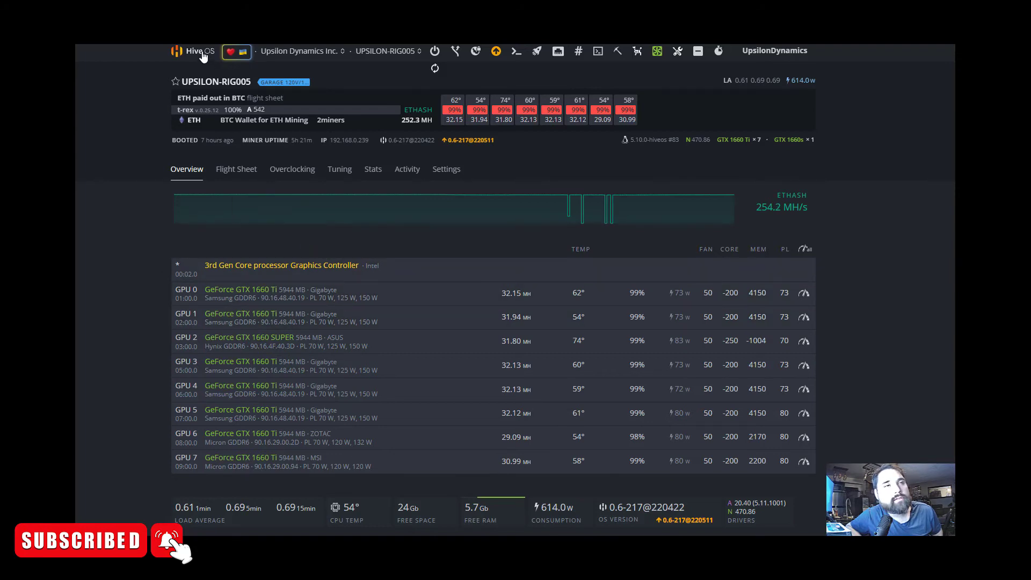
- Return to Farms, open Upsilon Dynamics Inc. and view UPSILON-RIGH001's six RTX GPUs at 478.7 MH
{"action": "left_click", "coordinate": [198, 50]}
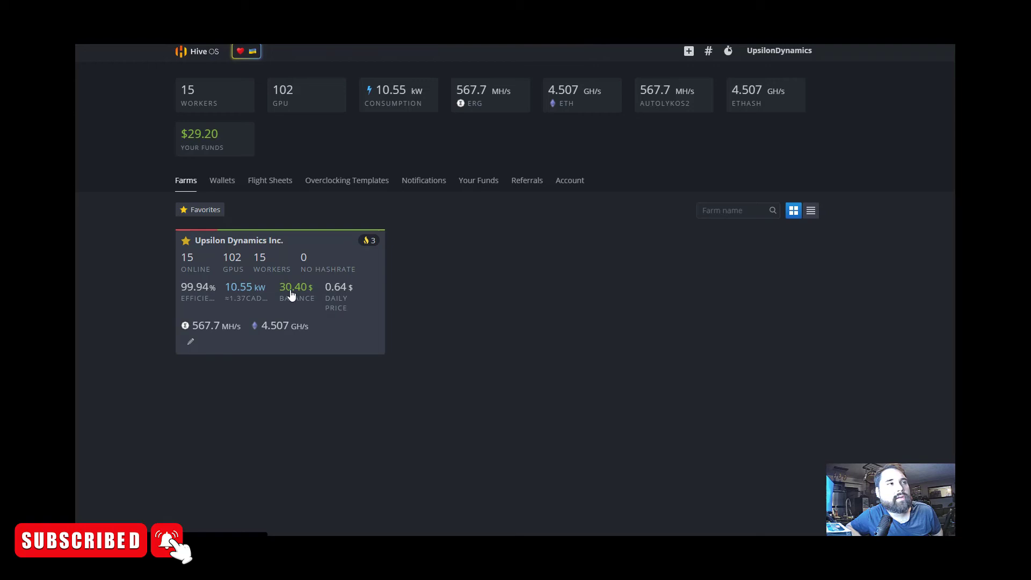
{"action": "left_click", "coordinate": [239, 240]}
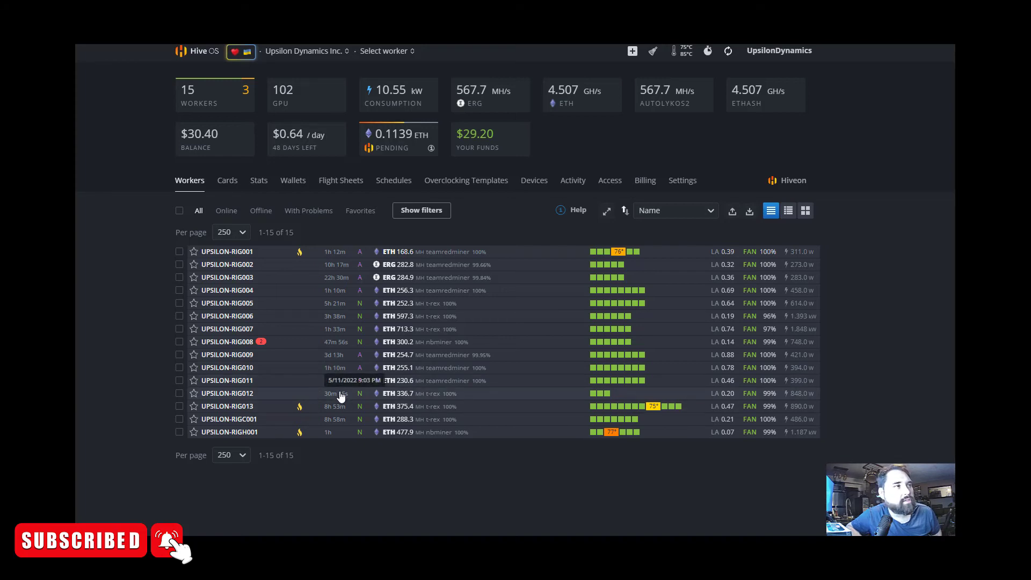
{"action": "mouse_move", "coordinate": [241, 397]}
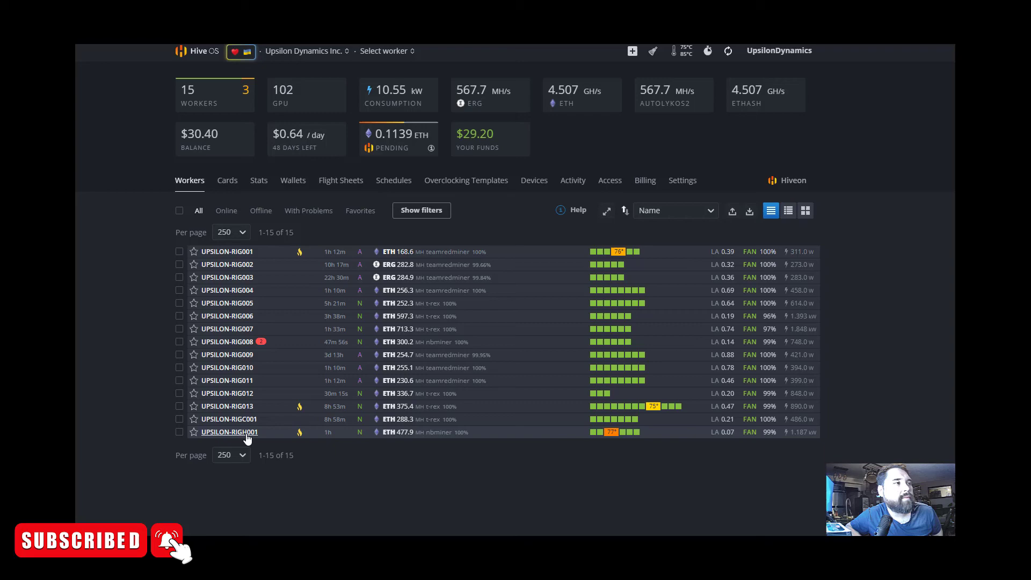
{"action": "left_click", "coordinate": [230, 432]}
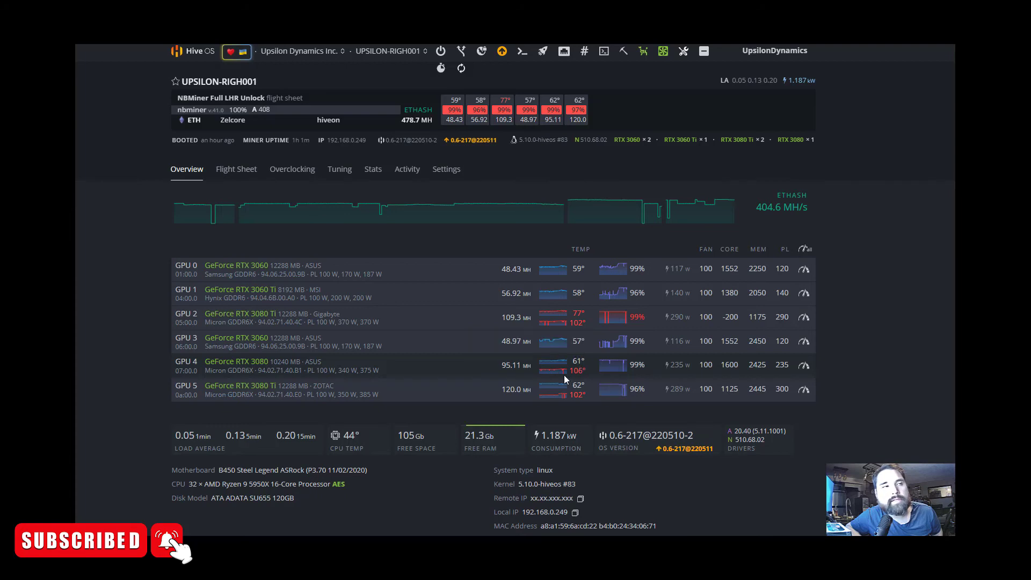
{"action": "mouse_move", "coordinate": [391, 314]}
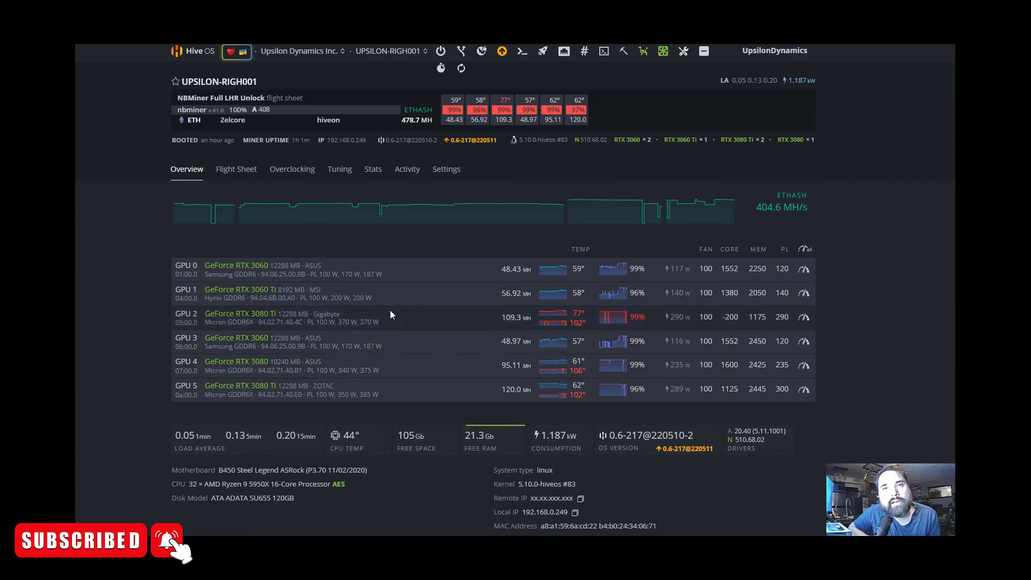